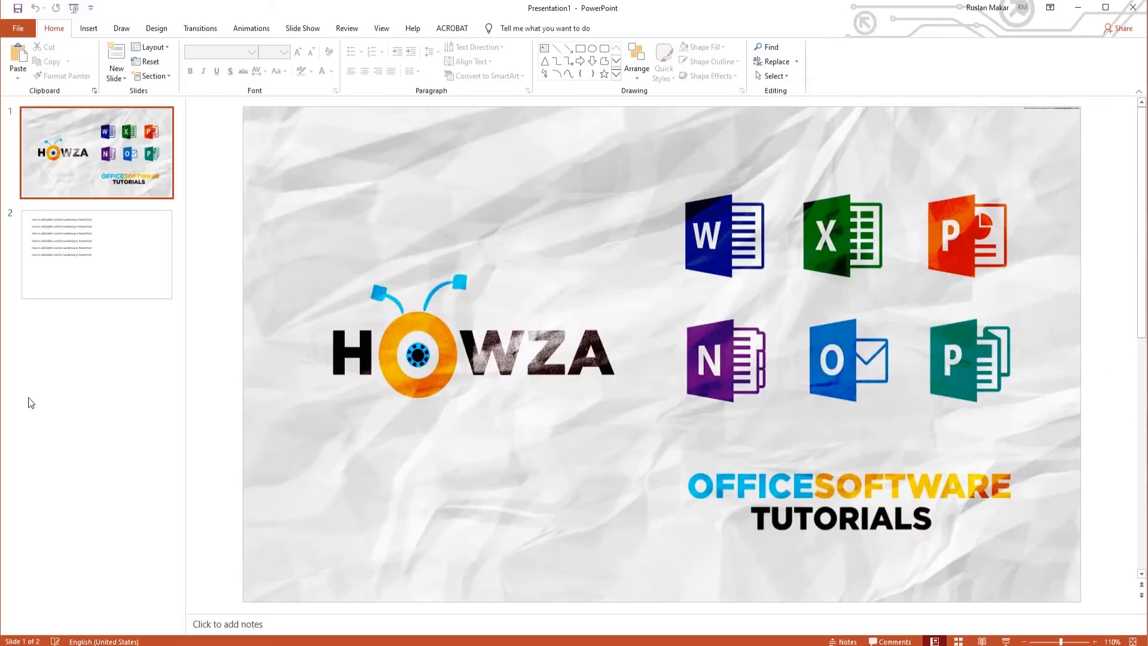
Go to slide 2, which holds six lines of plain text.
left_click(95, 253)
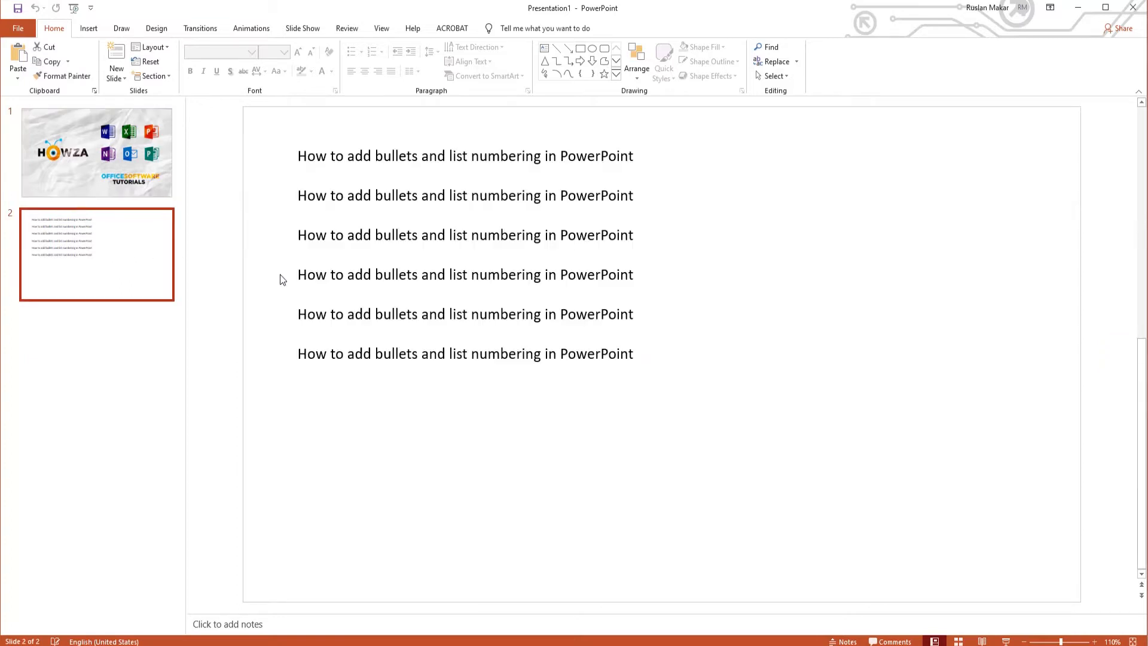
Give the six lines on slide 2 Filled Round Bullets.
double_click(596, 356)
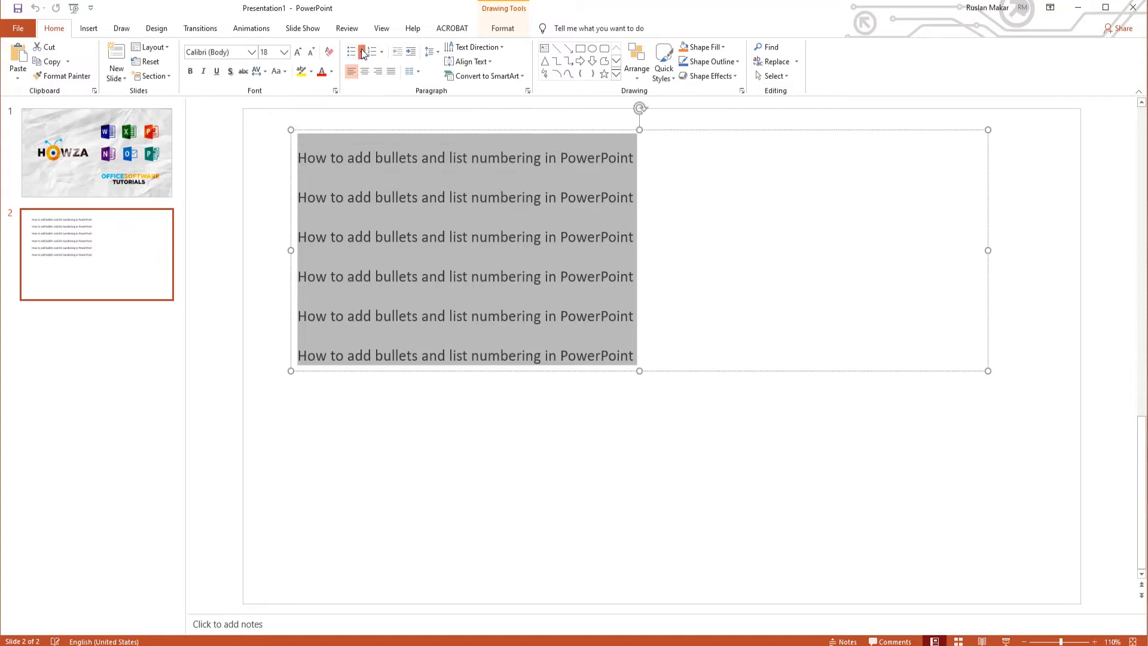
left_click(361, 52)
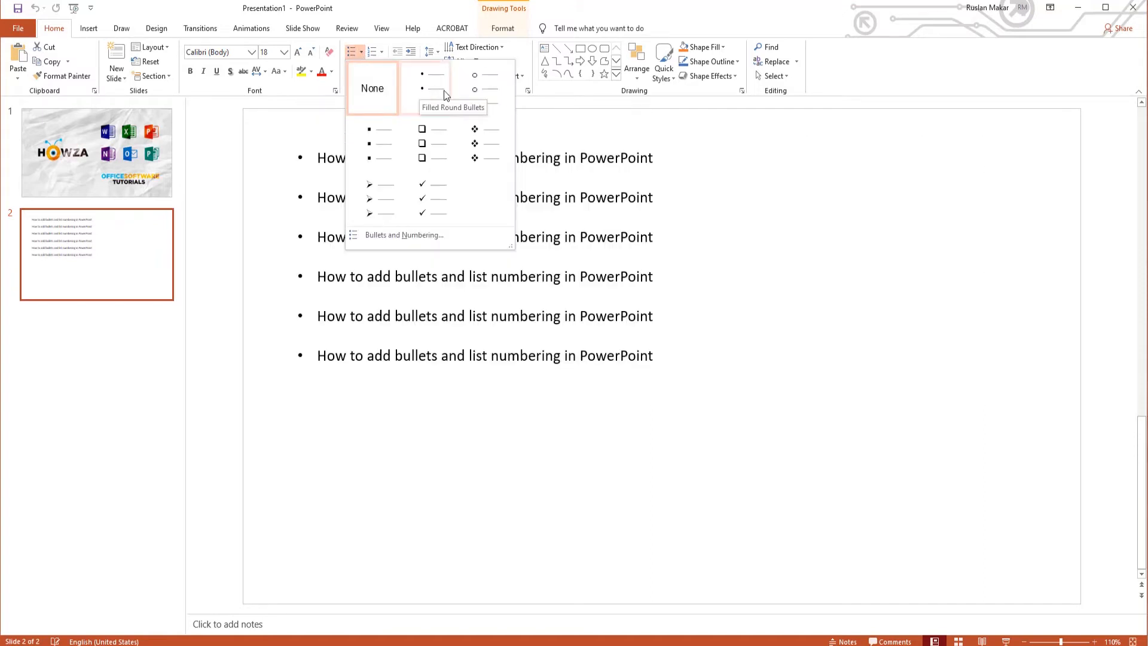
left_click(474, 143)
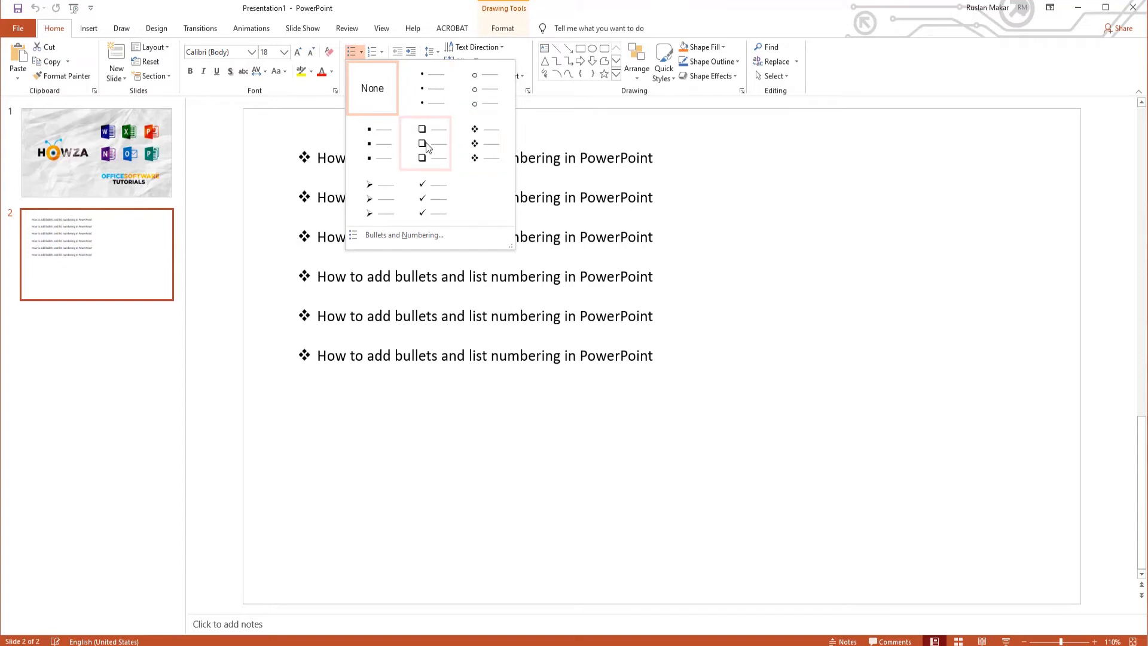
left_click(380, 143)
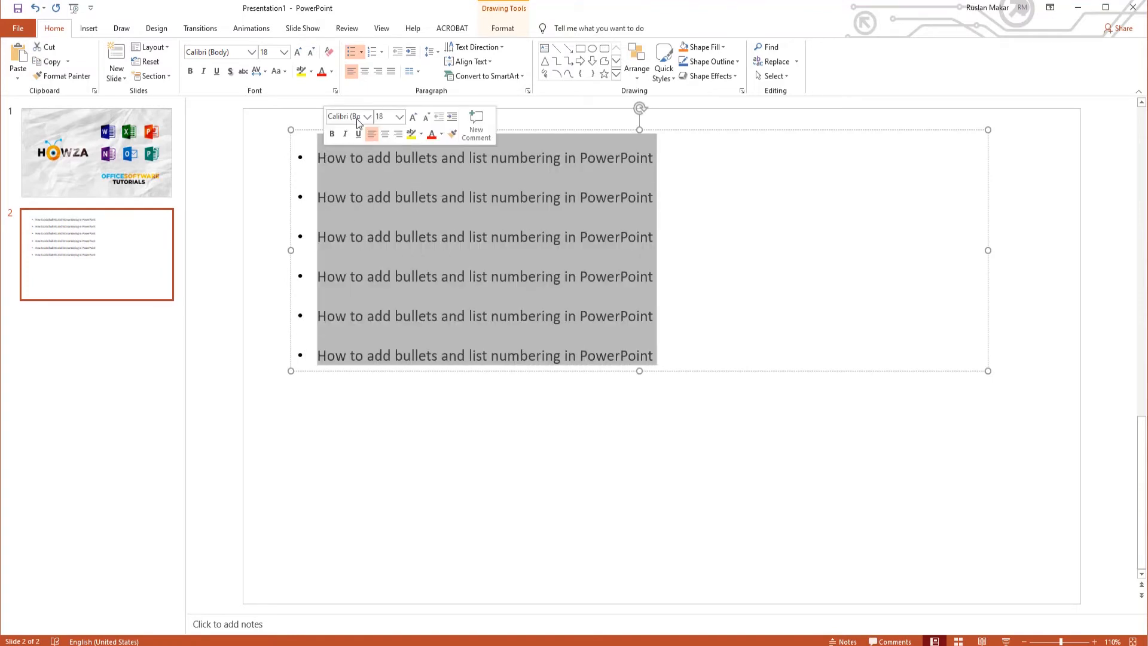
Preview parenthesis and lowercase-letter numbering, then number the lines 1. through 6.
left_click(381, 52)
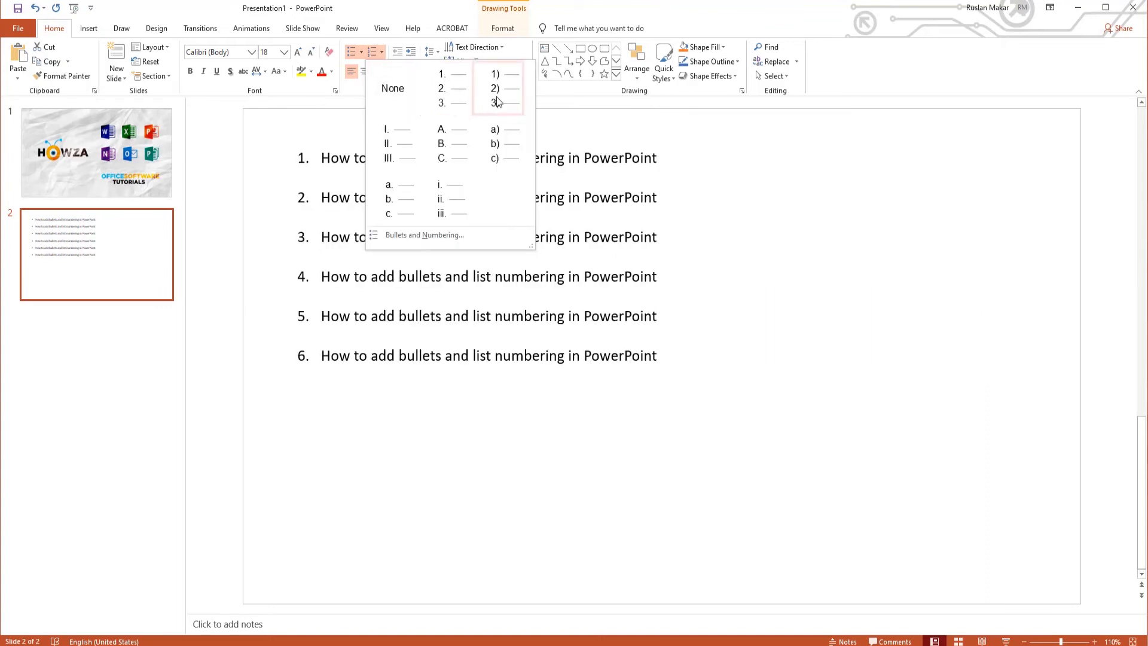
left_click(391, 198)
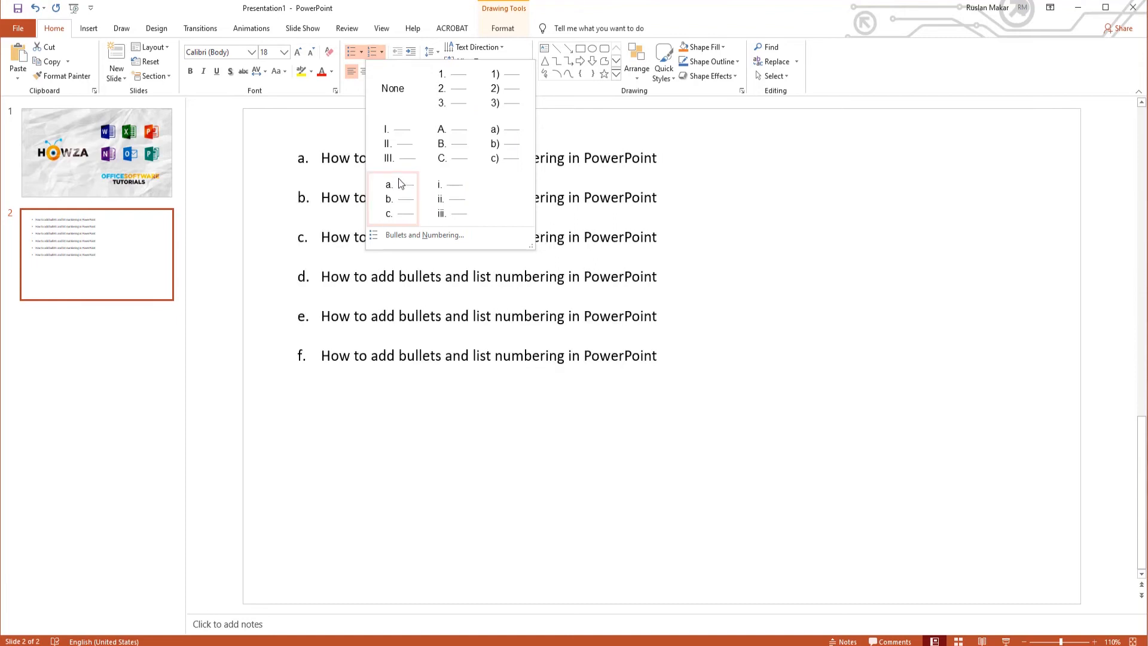
left_click(443, 88)
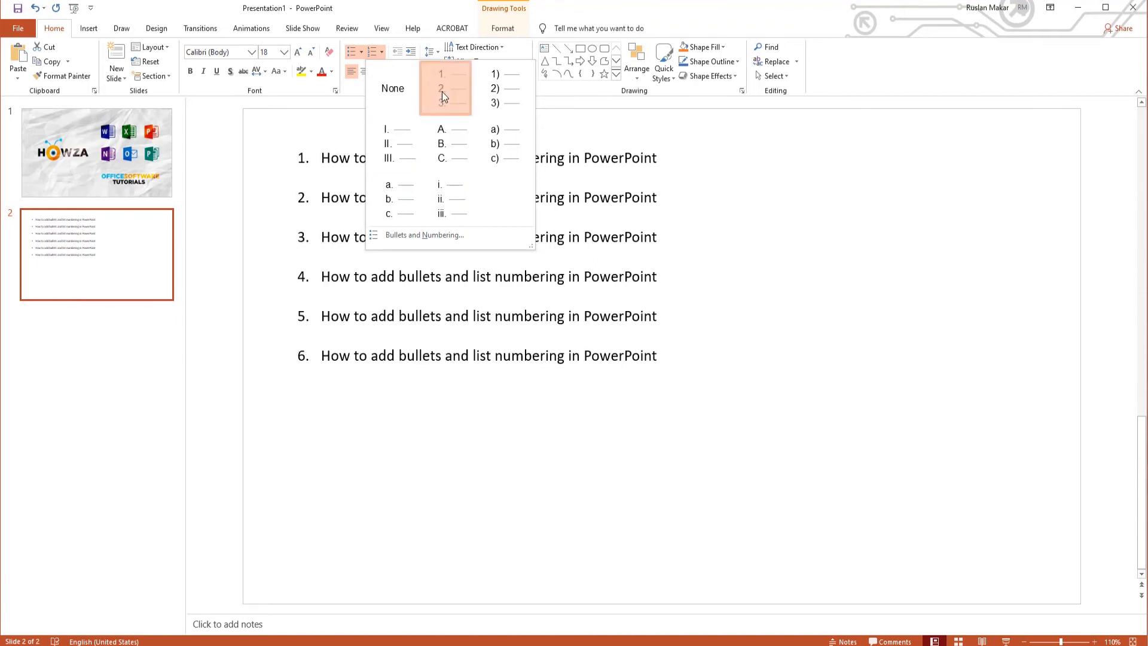
left_click(441, 88)
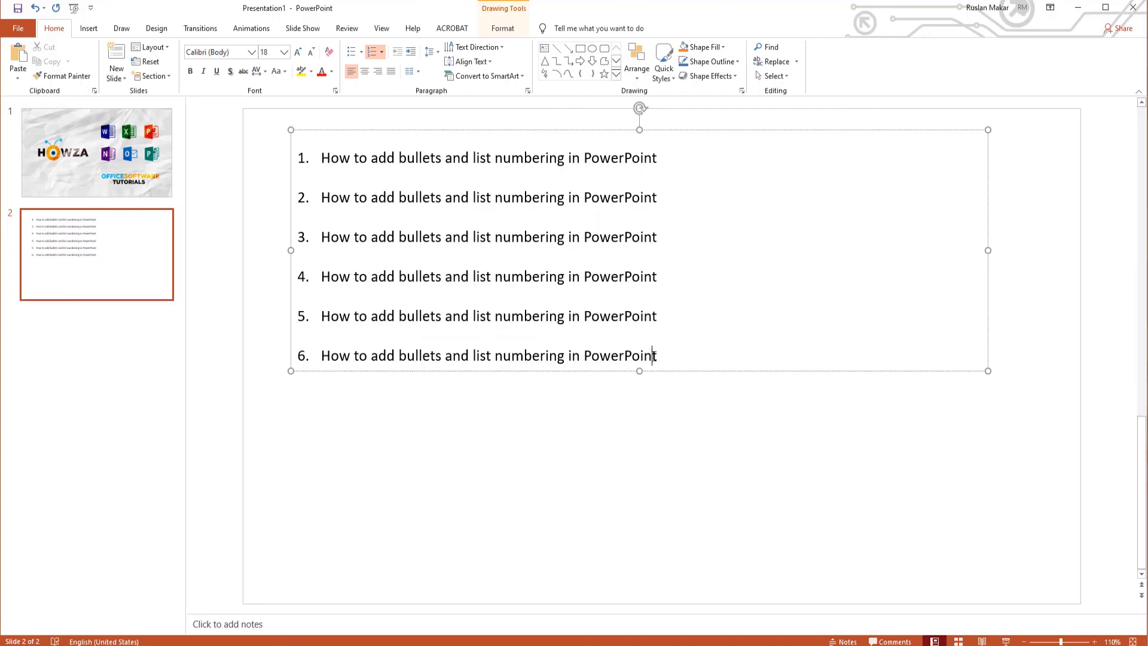